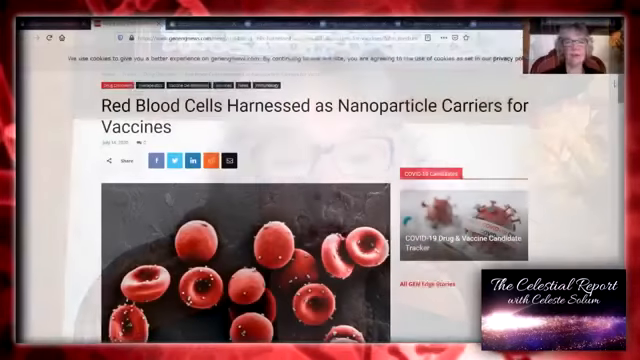
scroll("up", 3)
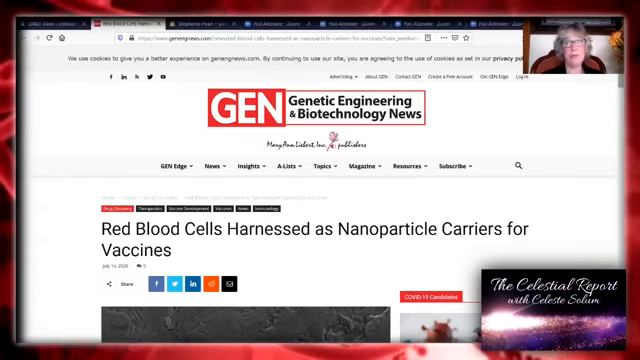
scroll("down", 3)
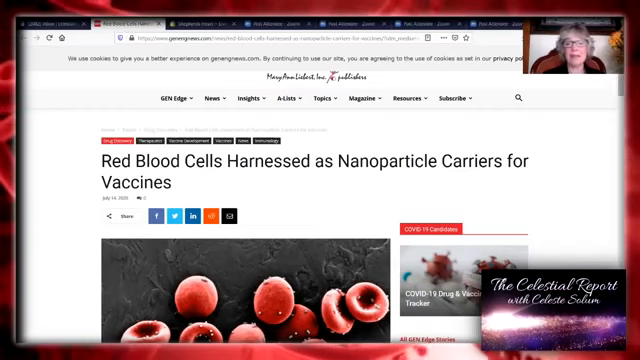
scroll("down", 3)
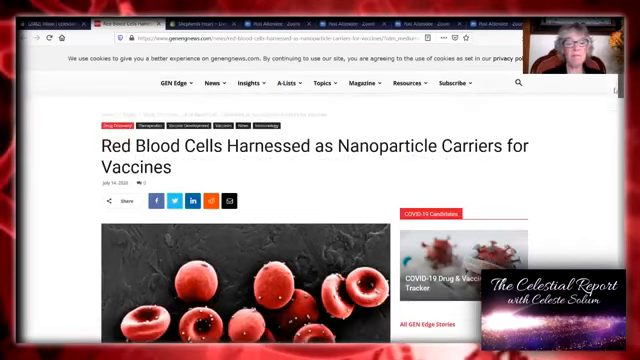
scroll("down", 3)
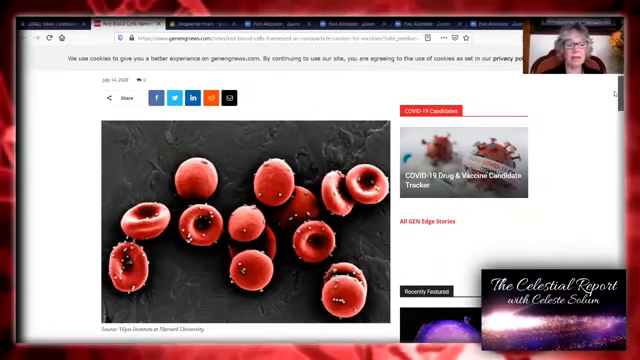
scroll("down", 3)
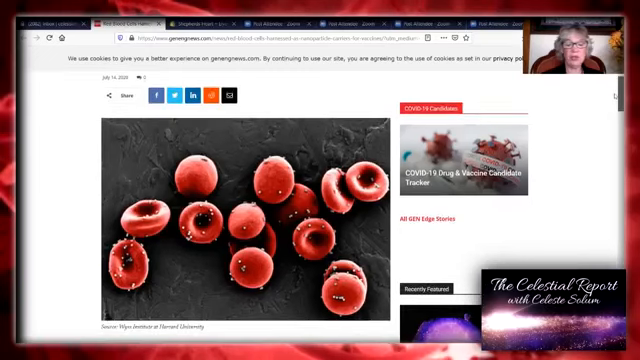
scroll("down", 3)
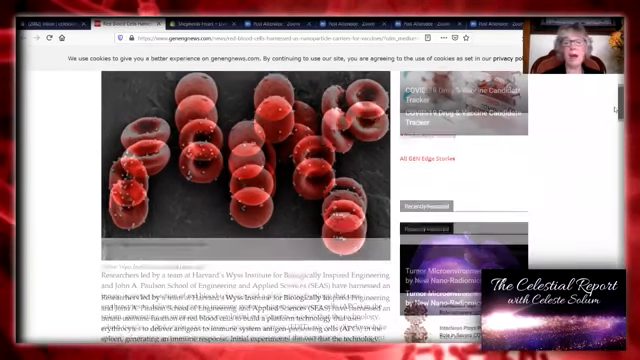
scroll("down", 3)
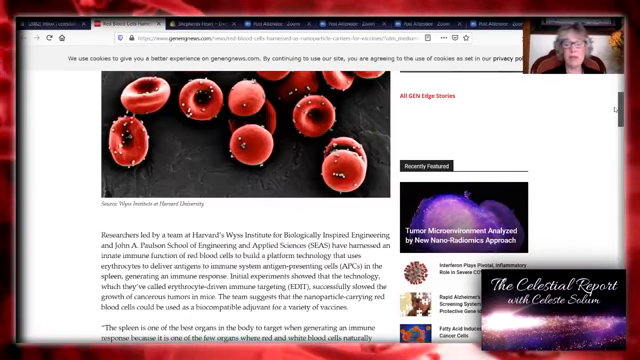
scroll("down", 3)
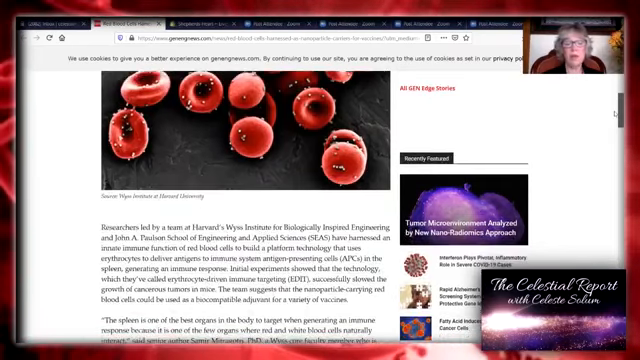
scroll("down", 3)
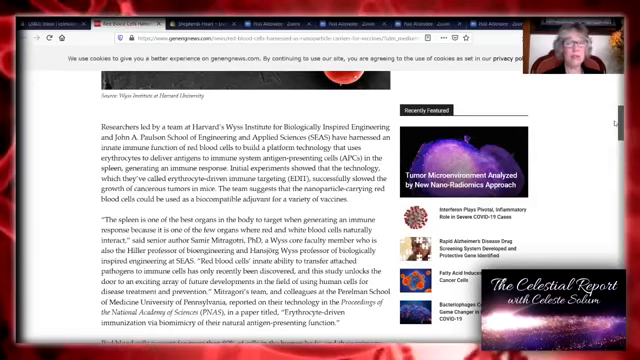
scroll("down", 3)
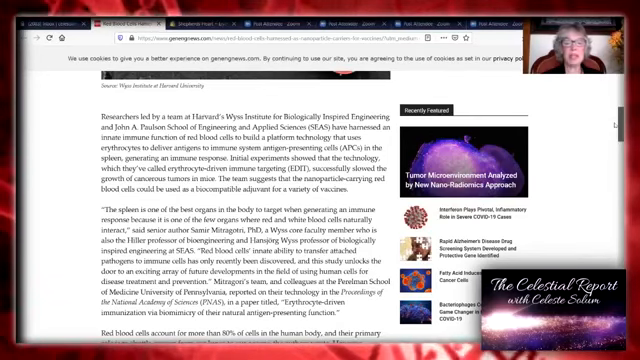
scroll("down", 3)
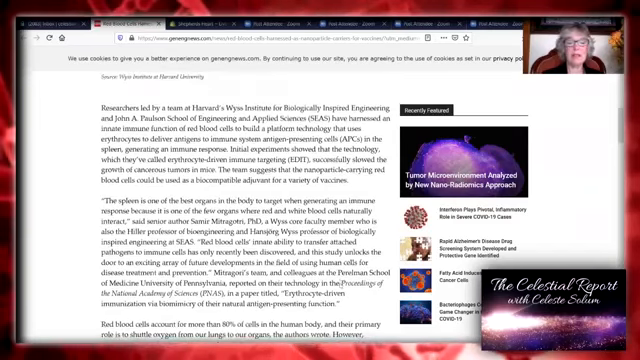
scroll("down", 3)
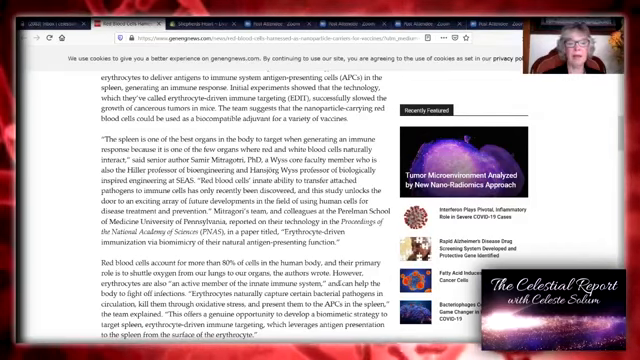
scroll("down", 3)
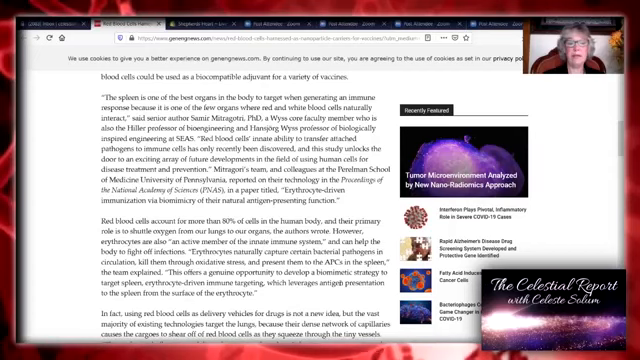
scroll("down", 3)
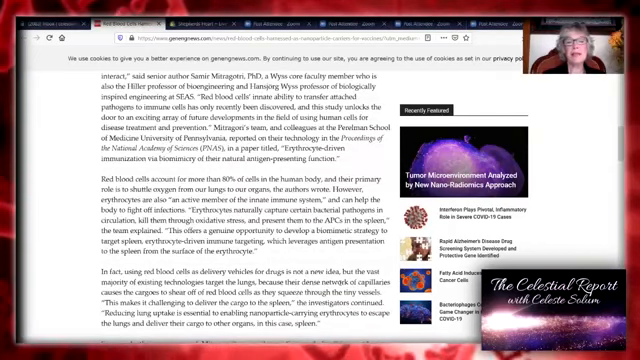
scroll("down", 3)
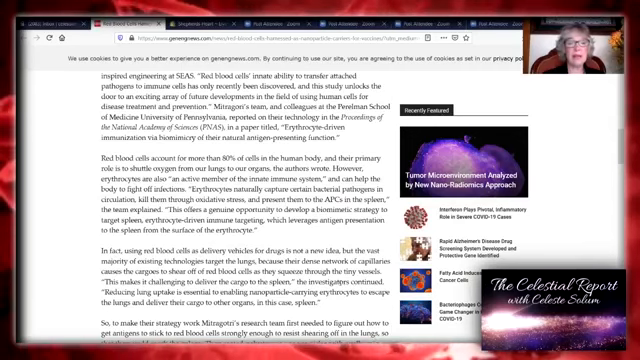
scroll("down", 3)
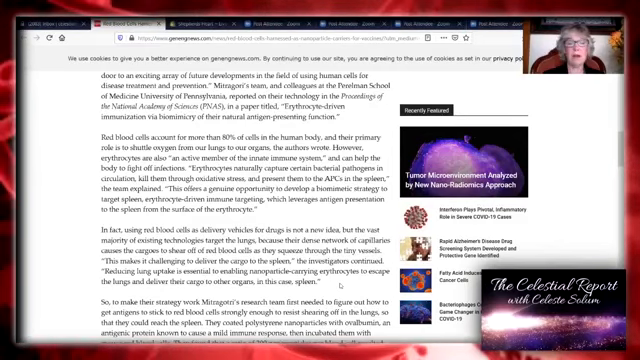
scroll("down", 3)
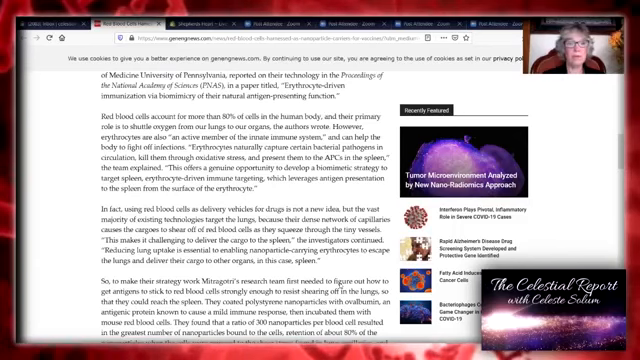
scroll("down", 3)
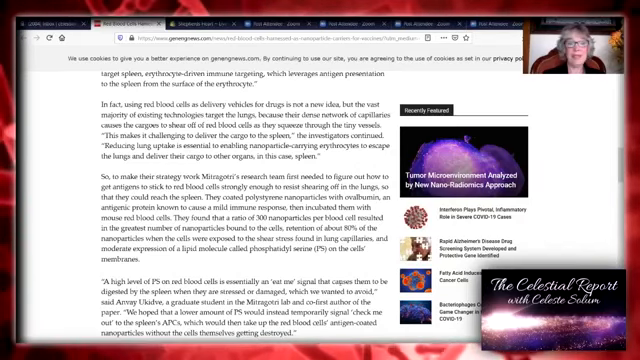
scroll("down", 3)
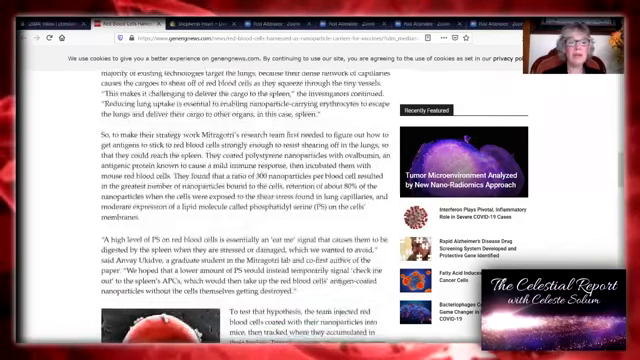
scroll("down", 3)
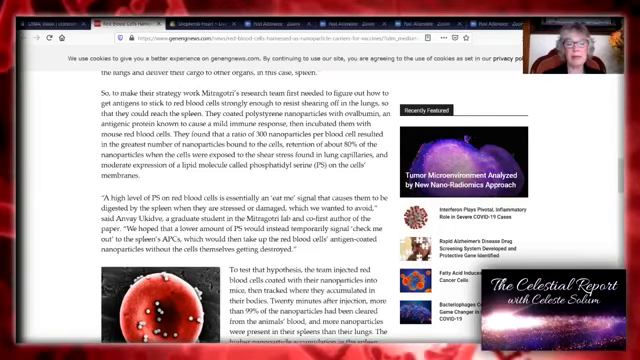
scroll("down", 3)
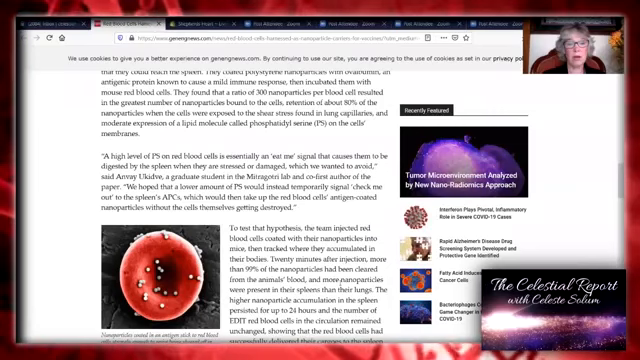
scroll("down", 3)
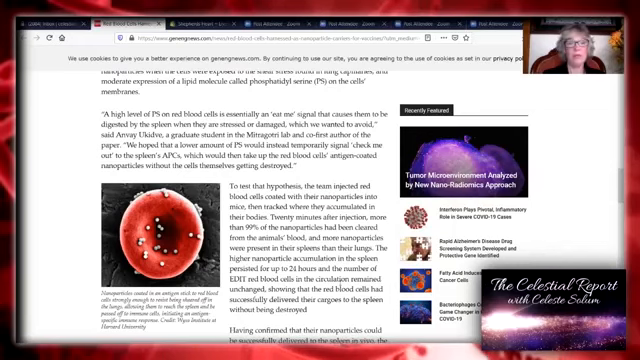
scroll("down", 3)
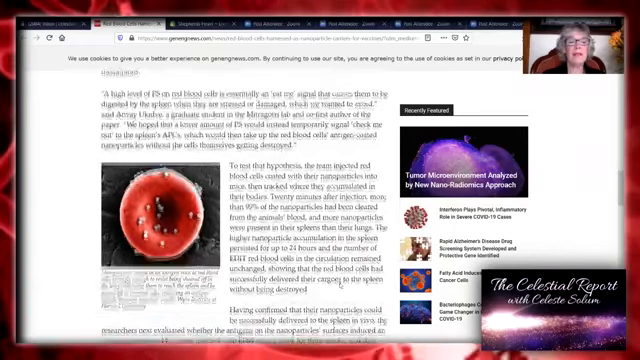
scroll("down", 3)
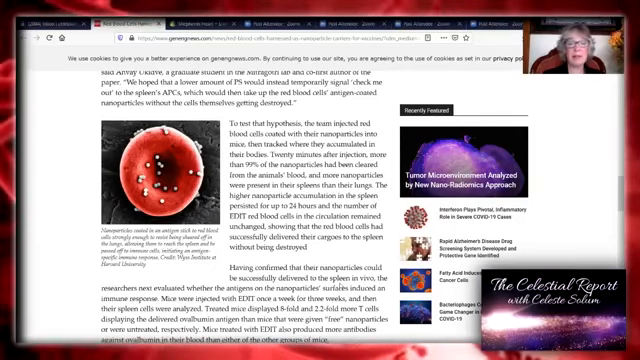
scroll("down", 3)
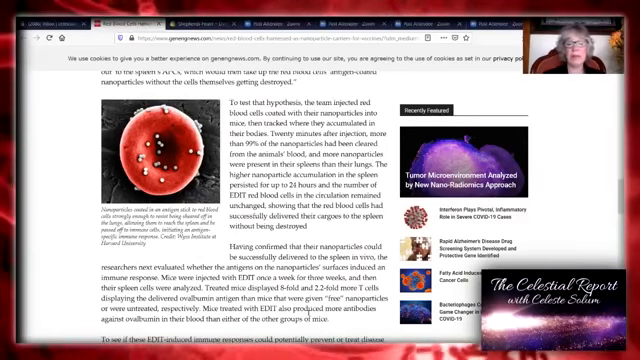
scroll("down", 3)
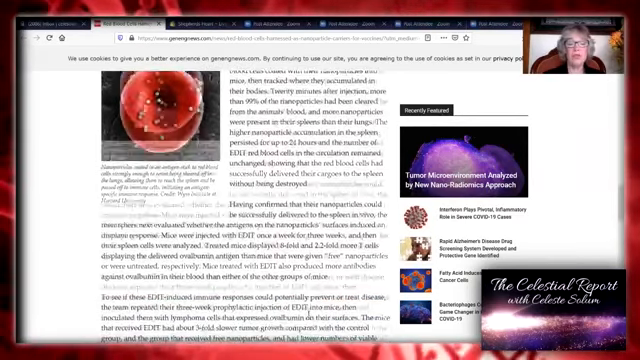
scroll("down", 3)
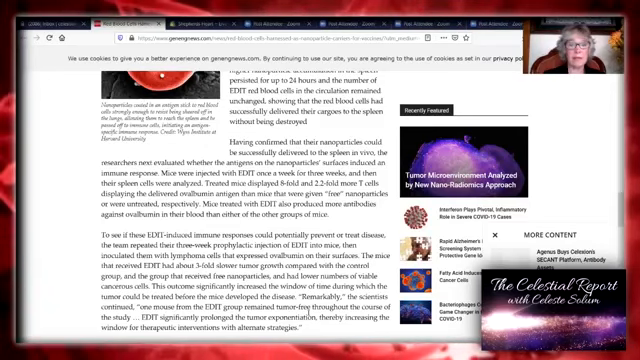
scroll("down", 3)
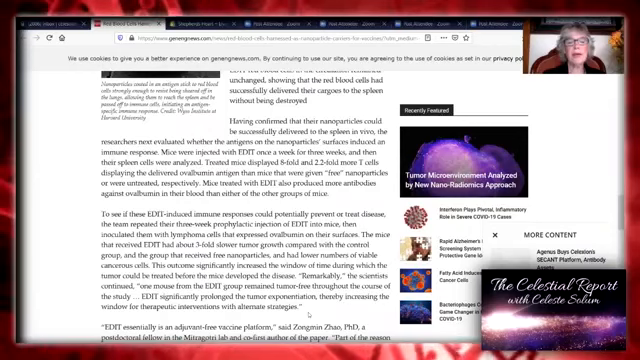
scroll("down", 3)
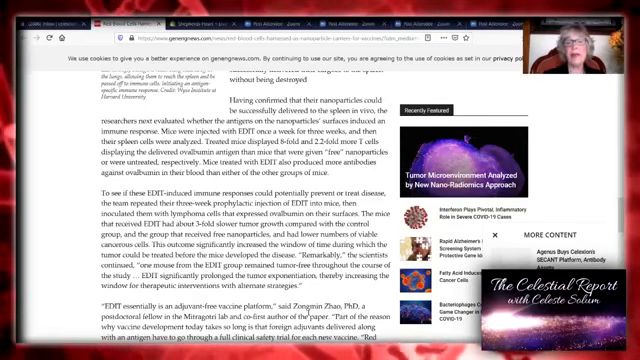
scroll("down", 3)
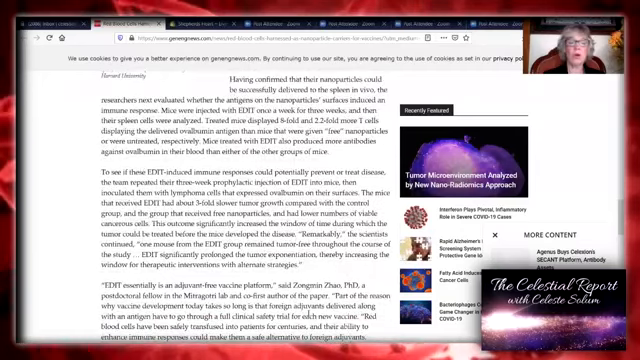
scroll("down", 3)
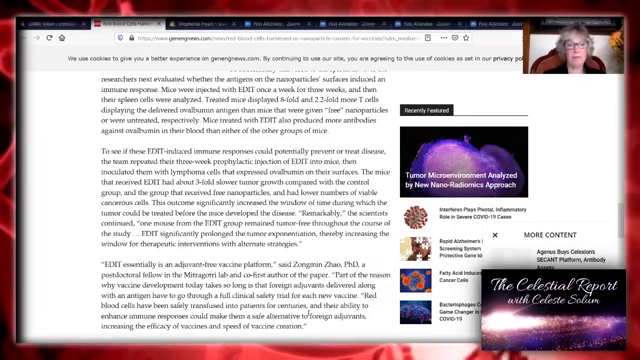
scroll("down", 3)
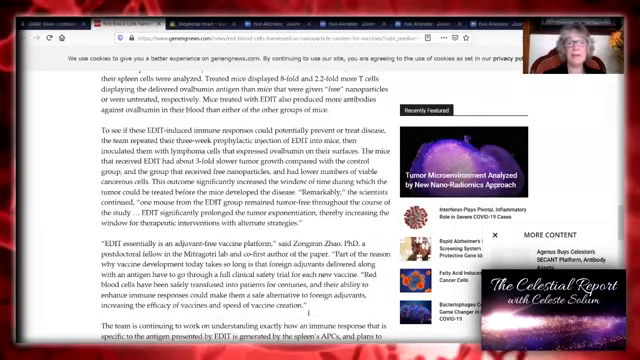
scroll("down", 3)
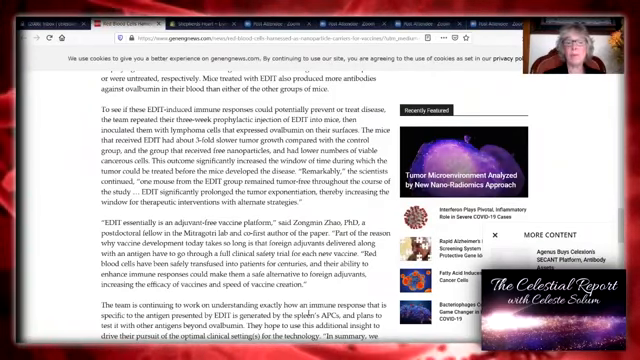
scroll("down", 3)
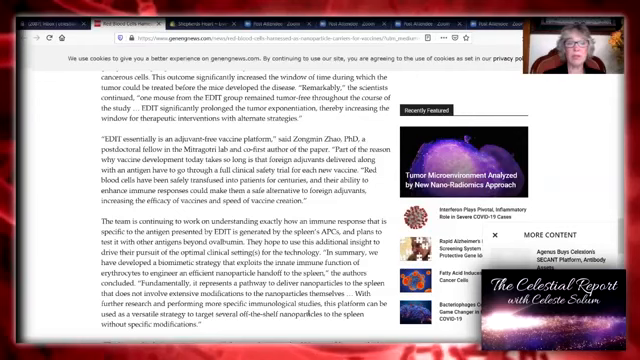
scroll("down", 3)
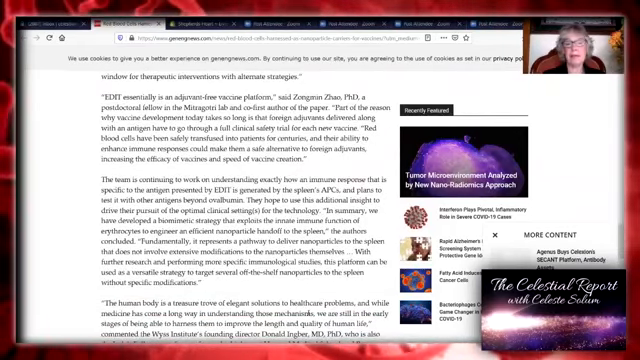
scroll("down", 3)
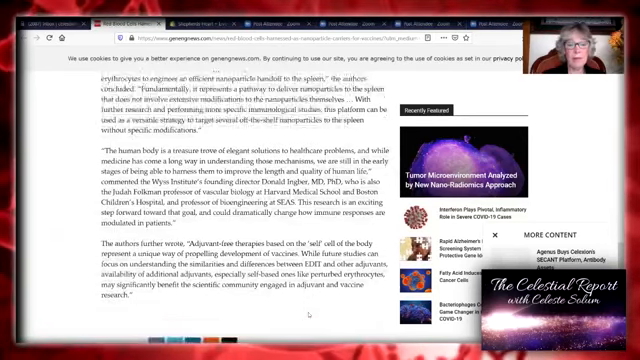
scroll("down", 3)
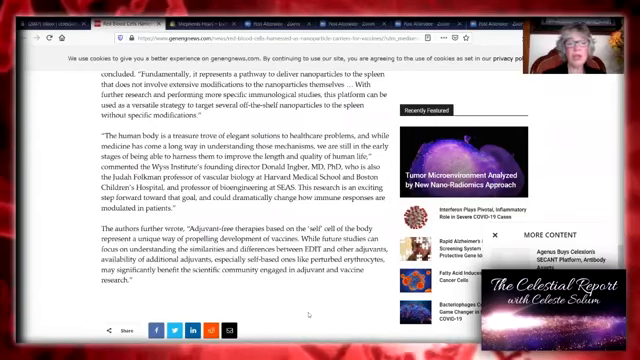